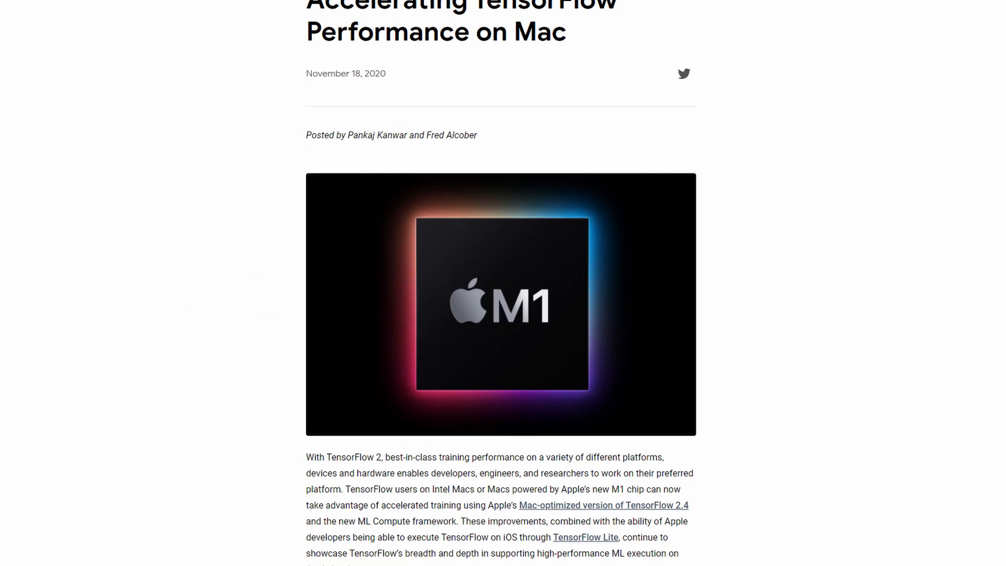
{"action": "scroll", "scroll_direction": "down", "scroll_amount": 3}
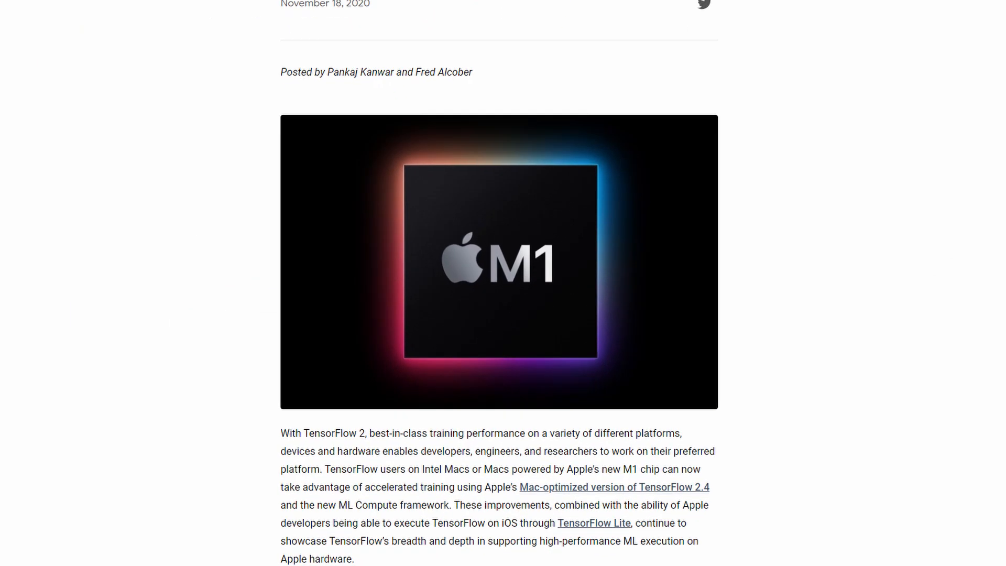
{"action": "scroll", "scroll_direction": "down", "scroll_amount": 3}
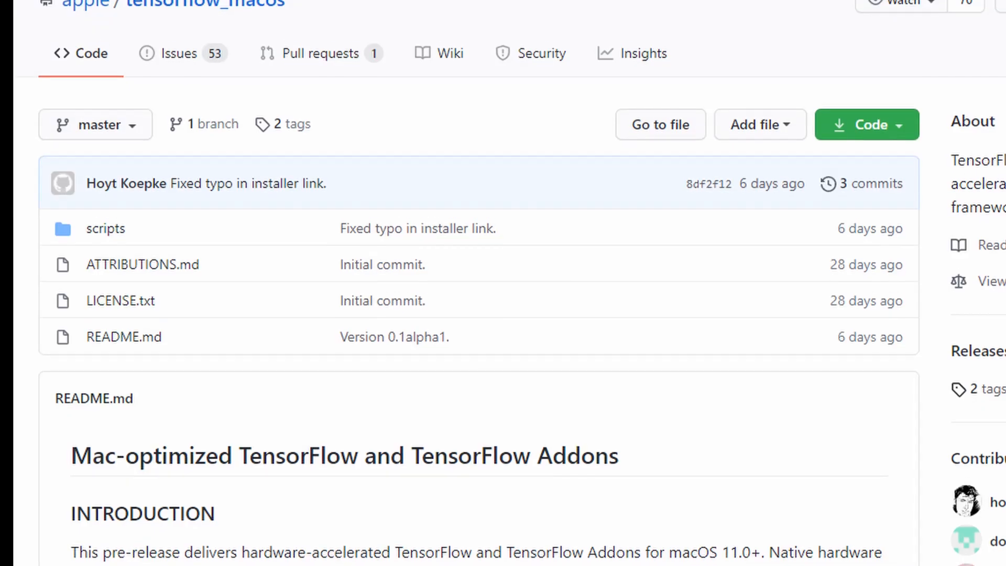
{"action": "scroll", "scroll_direction": "down", "scroll_amount": 3}
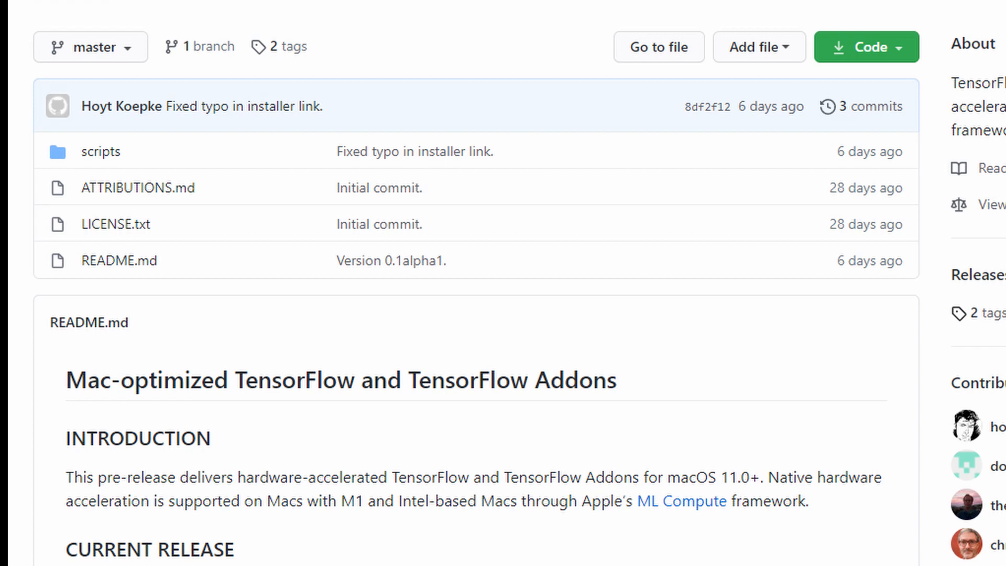
{"action": "scroll", "scroll_direction": "down", "scroll_amount": 3}
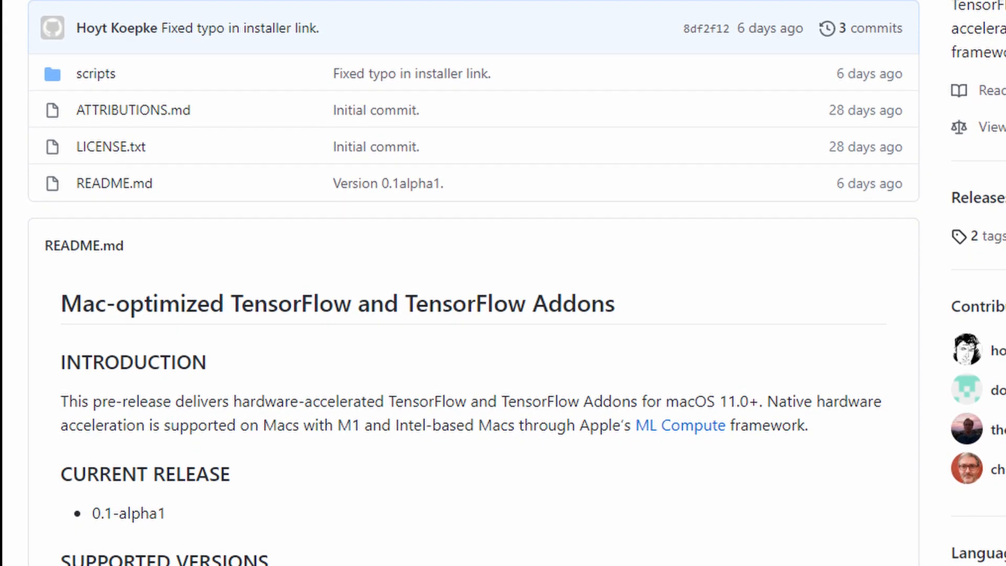
{"action": "scroll", "scroll_direction": "down", "scroll_amount": 3}
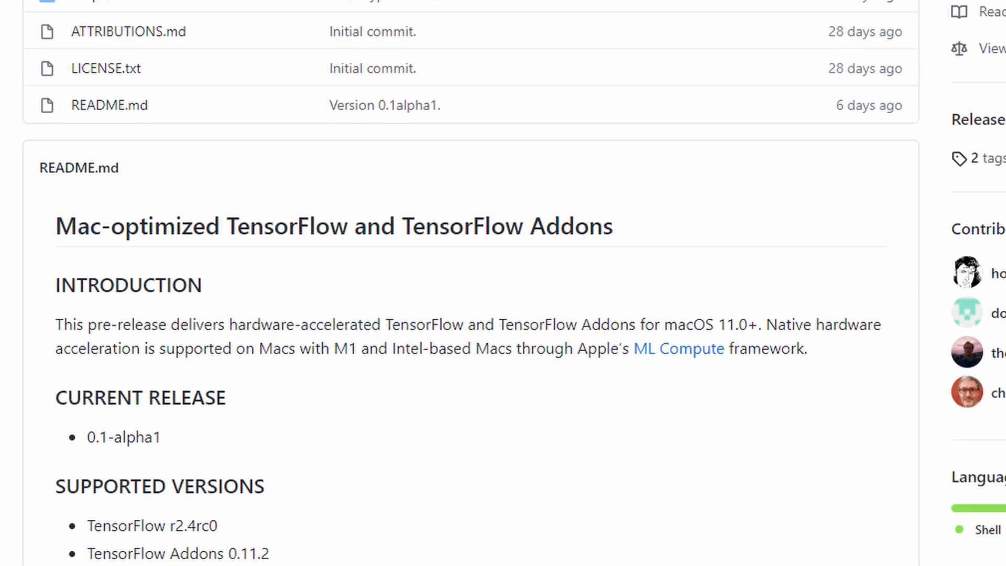
{"action": "scroll", "scroll_direction": "down", "scroll_amount": 3}
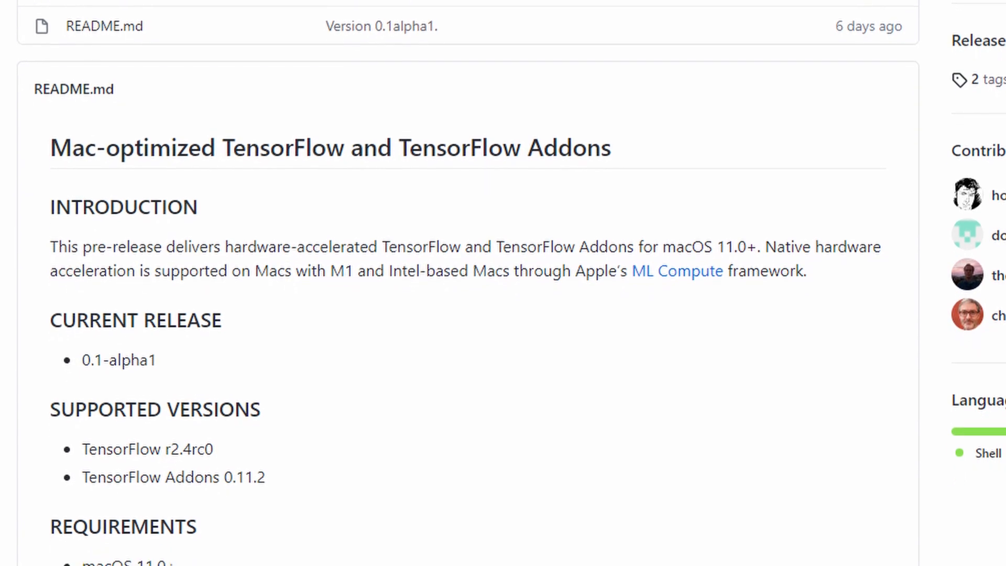
{"action": "scroll", "scroll_direction": "down", "scroll_amount": 3}
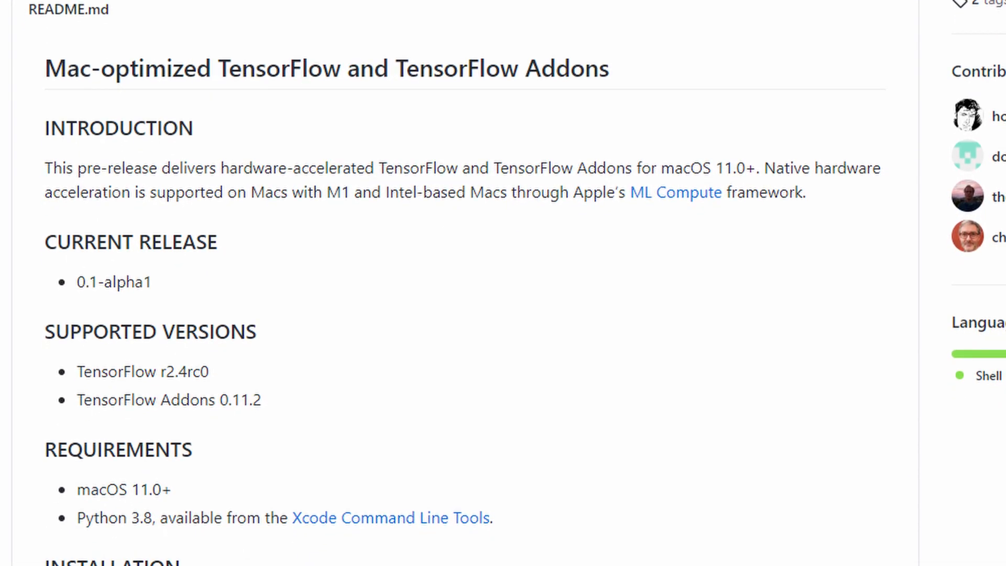
{"action": "scroll", "scroll_direction": "down", "scroll_amount": 3}
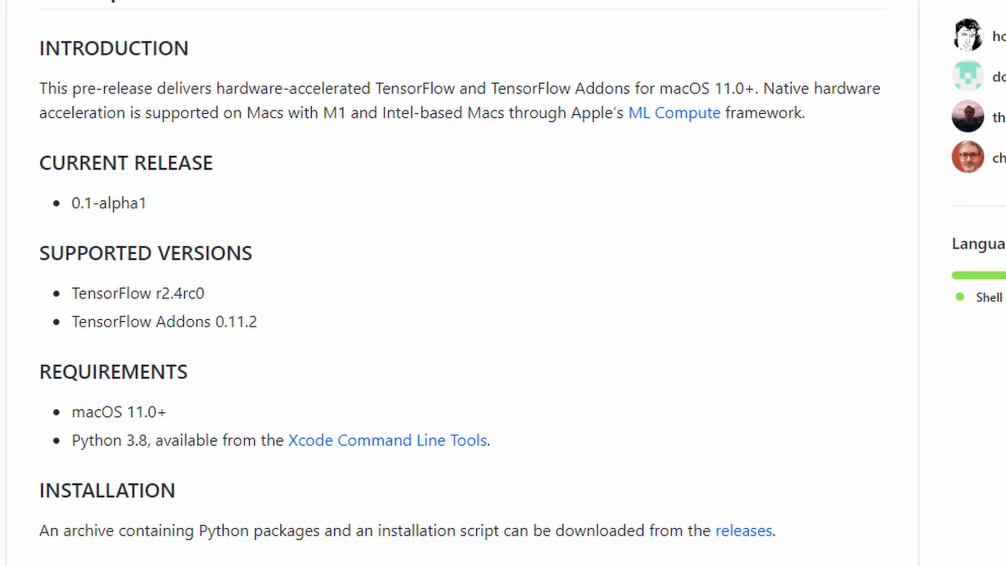
{"action": "scroll", "scroll_direction": "down", "scroll_amount": 3}
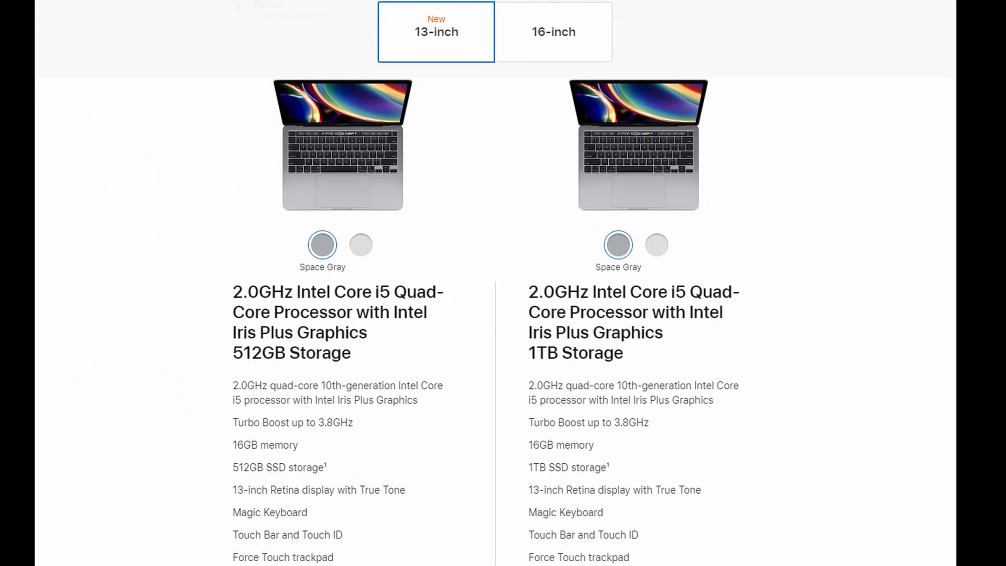
{"action": "scroll", "scroll_direction": "down", "scroll_amount": 3}
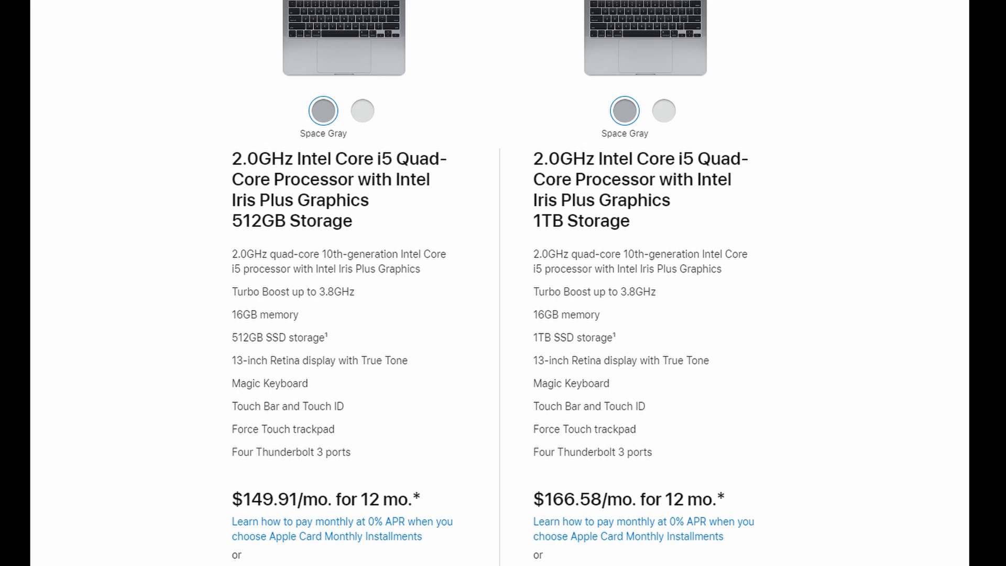
{"action": "scroll", "scroll_direction": "down", "scroll_amount": 3}
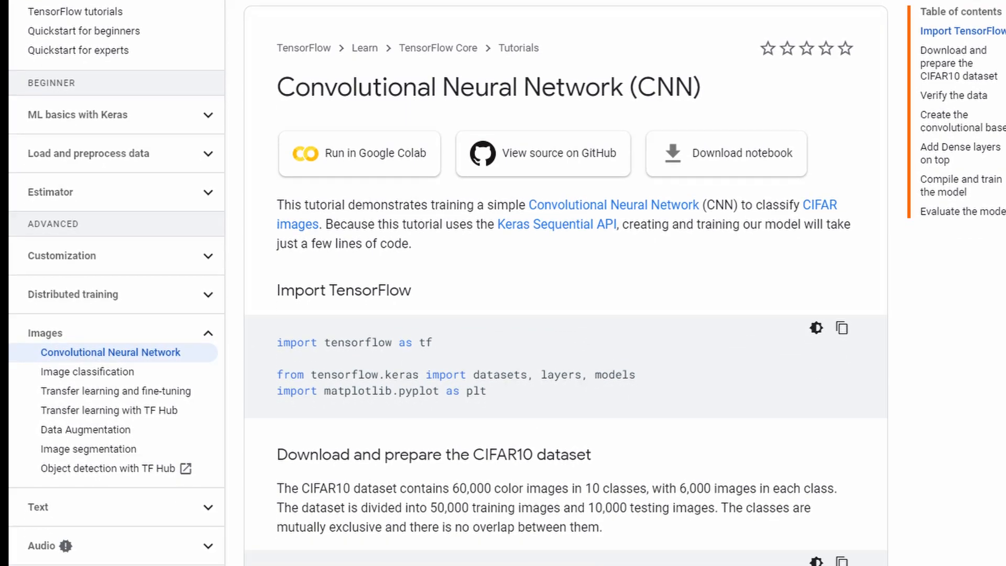
{"action": "scroll", "scroll_direction": "down", "scroll_amount": 3}
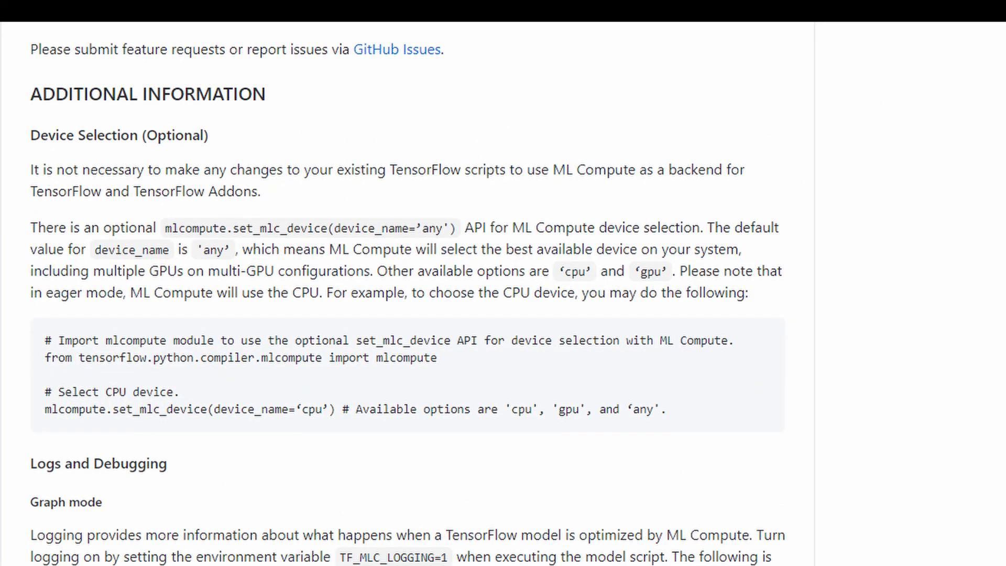
{"action": "scroll", "scroll_direction": "down", "scroll_amount": 3}
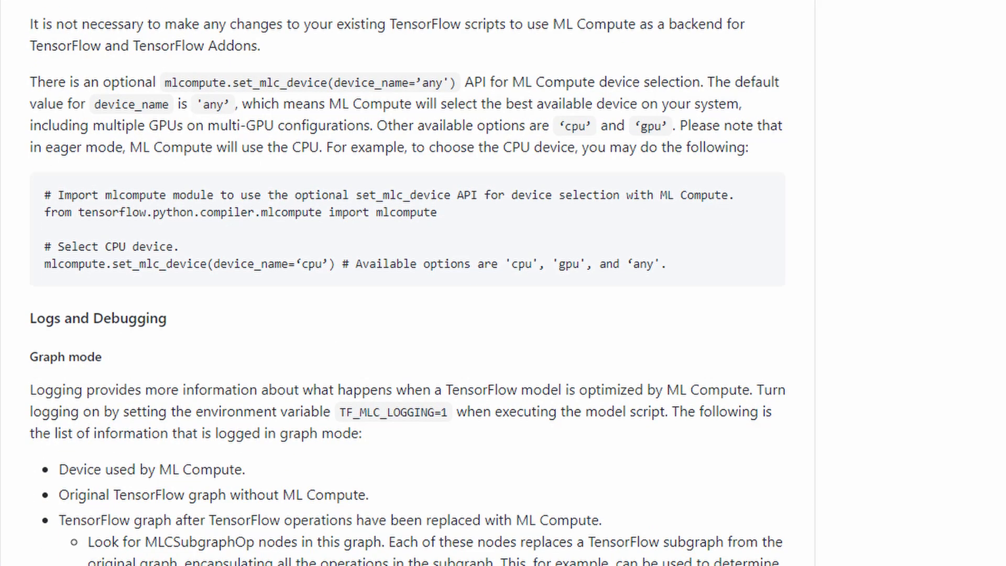
{"action": "scroll", "scroll_direction": "down", "scroll_amount": 3}
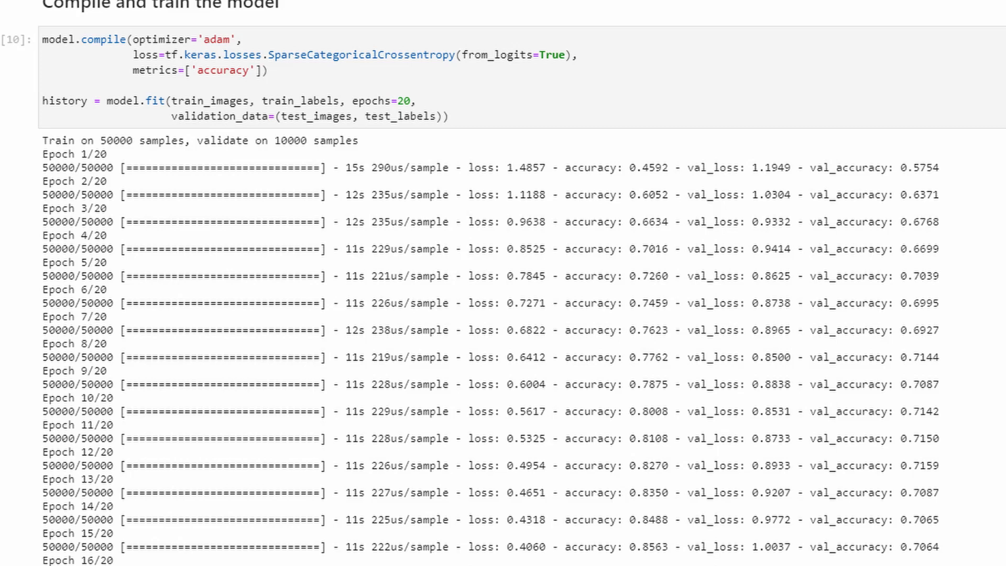
{"action": "scroll", "scroll_direction": "down", "scroll_amount": 3}
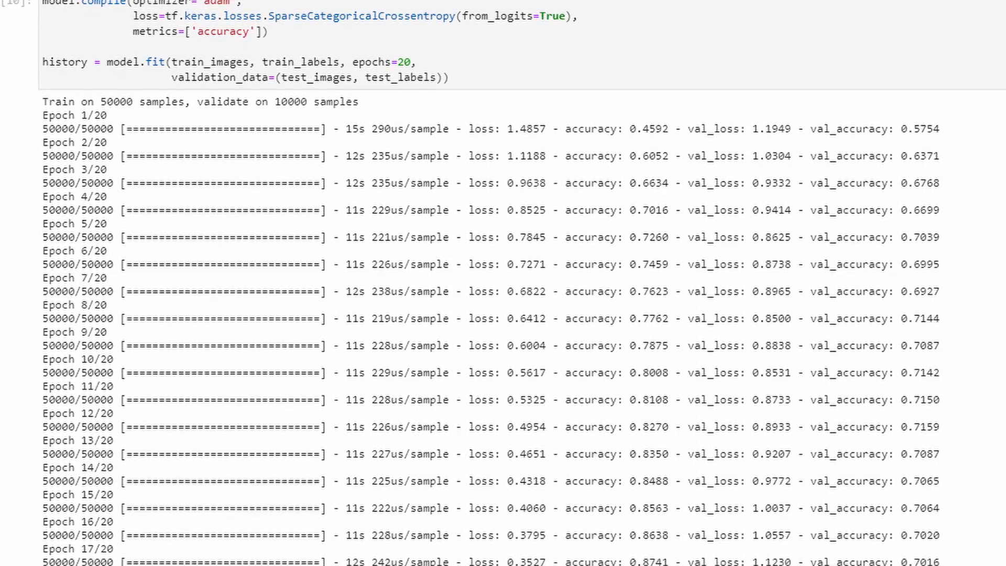
{"action": "scroll", "scroll_direction": "down", "scroll_amount": 3}
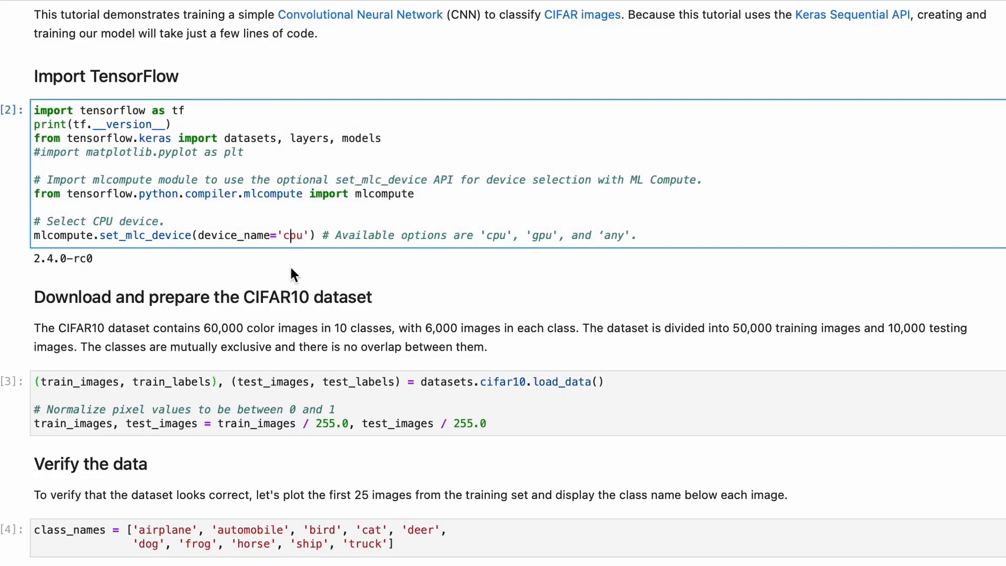
{"action": "type", "text": "gpu"}
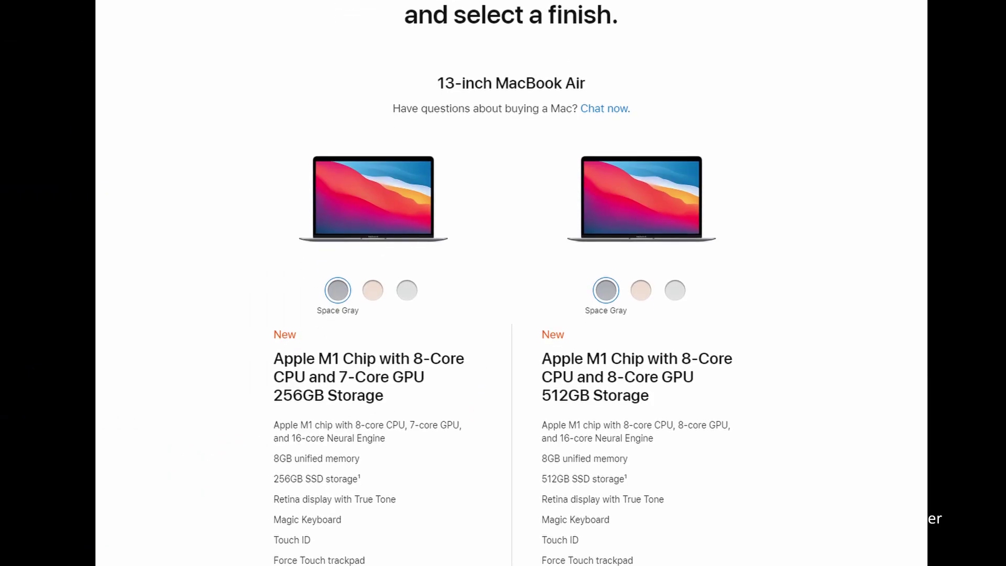
{"action": "scroll", "scroll_direction": "down", "scroll_amount": 3}
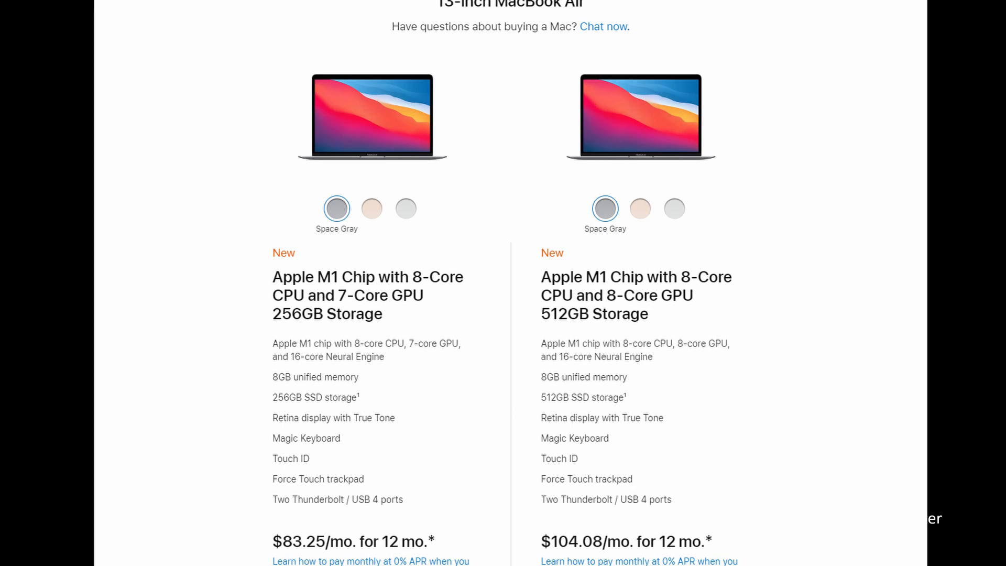
{"action": "scroll", "scroll_direction": "down", "scroll_amount": 3}
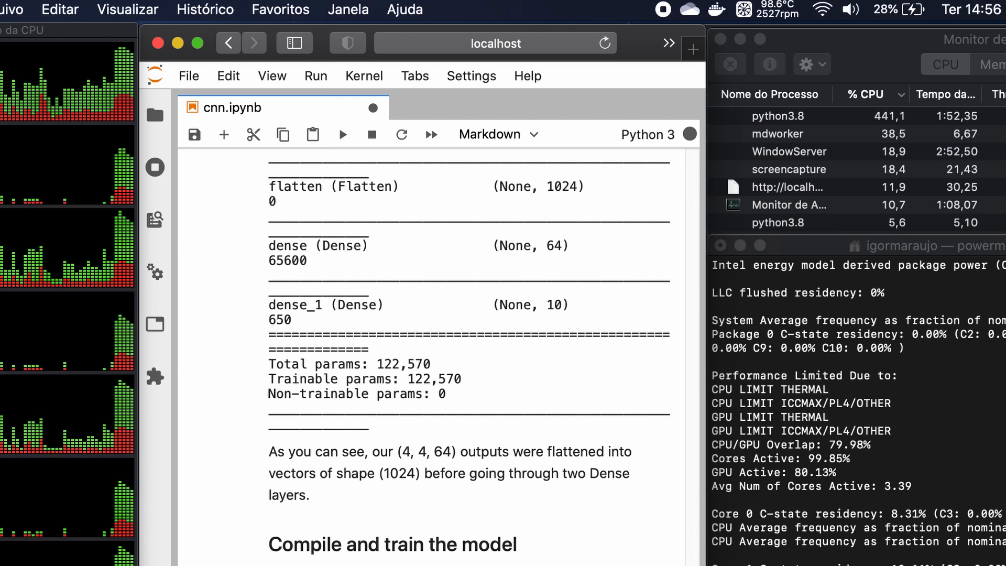
{"action": "scroll", "scroll_direction": "down", "scroll_amount": 3}
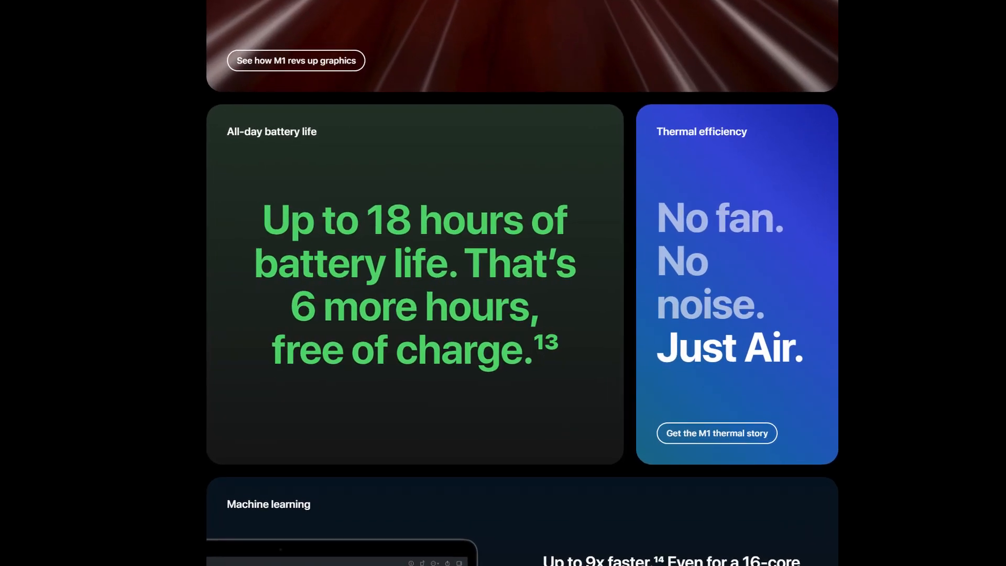
{"action": "scroll", "scroll_direction": "down", "scroll_amount": 3}
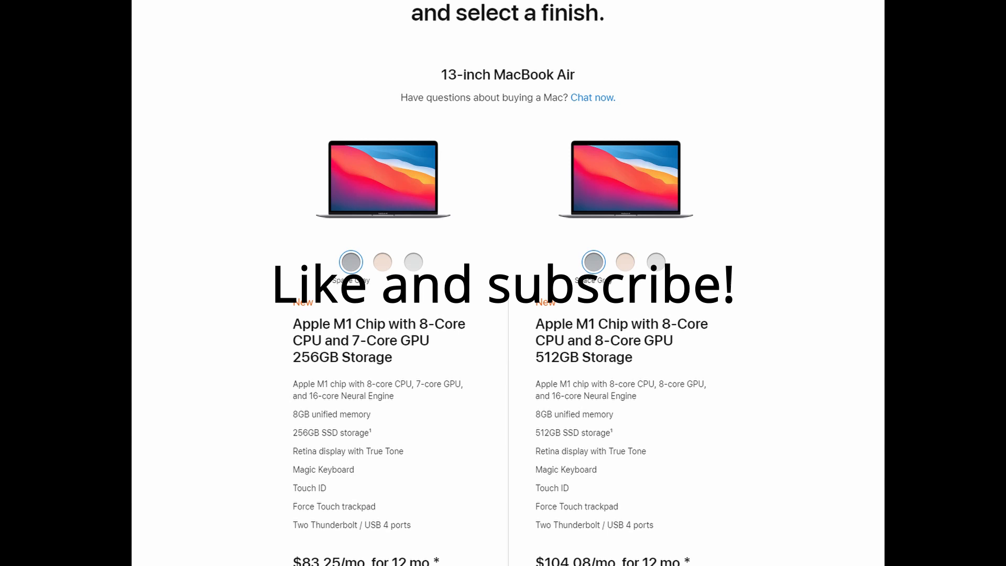
{"action": "scroll", "scroll_direction": "up", "scroll_amount": 3}
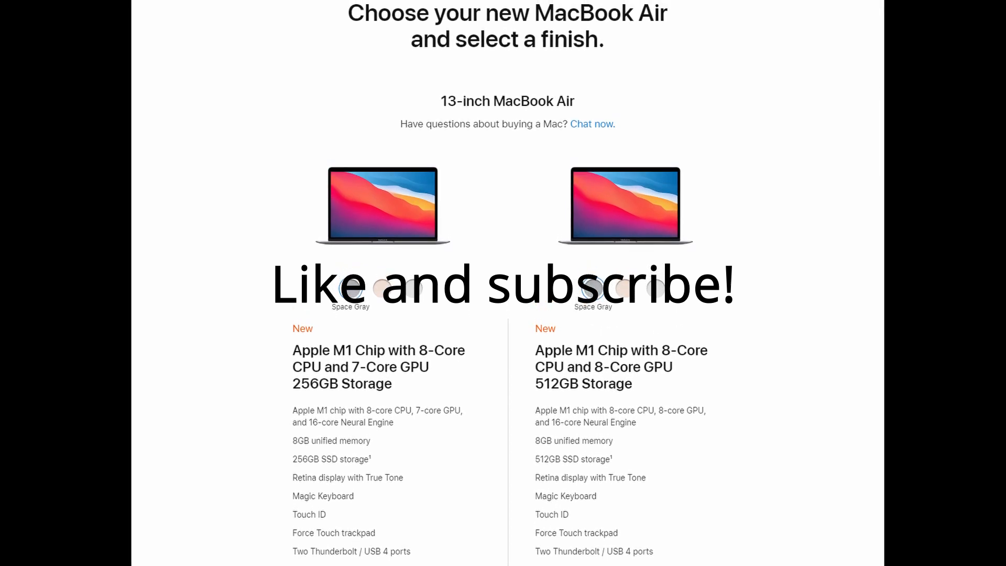